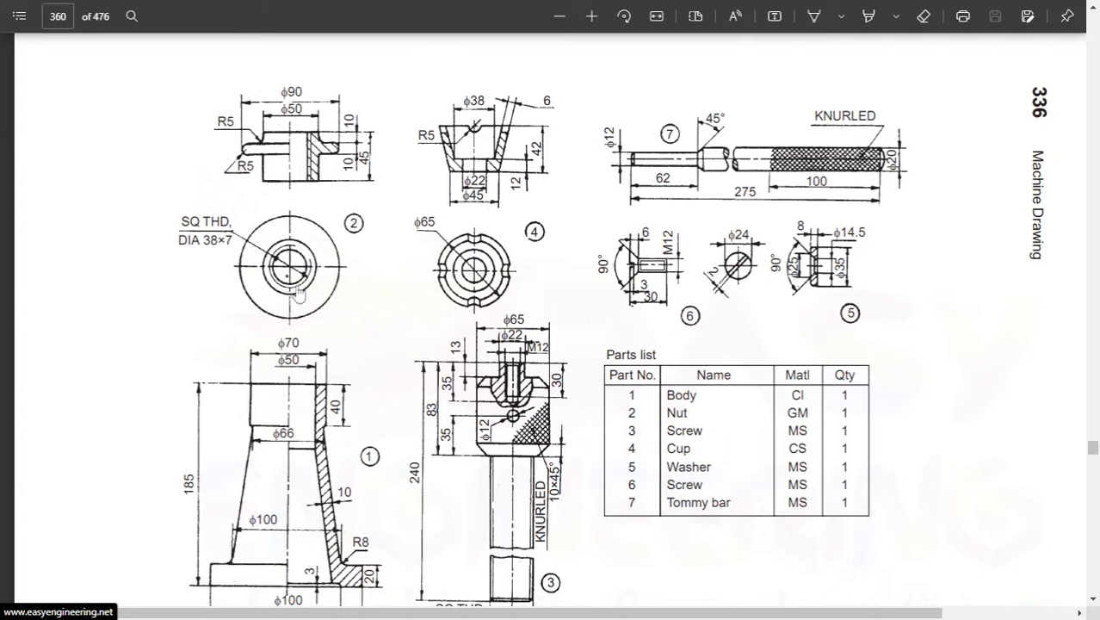
mouse_move(430, 338)
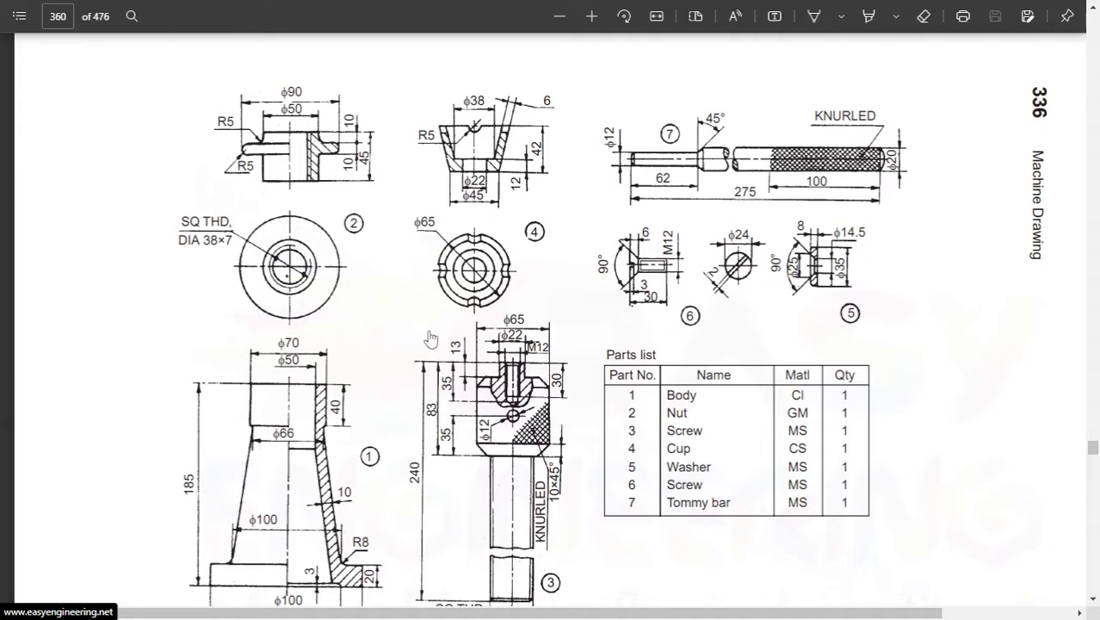
Step: Enlarge the Fig. 18.51 screw jack drawing to read the body's dimensioned section
scroll("down", 3)
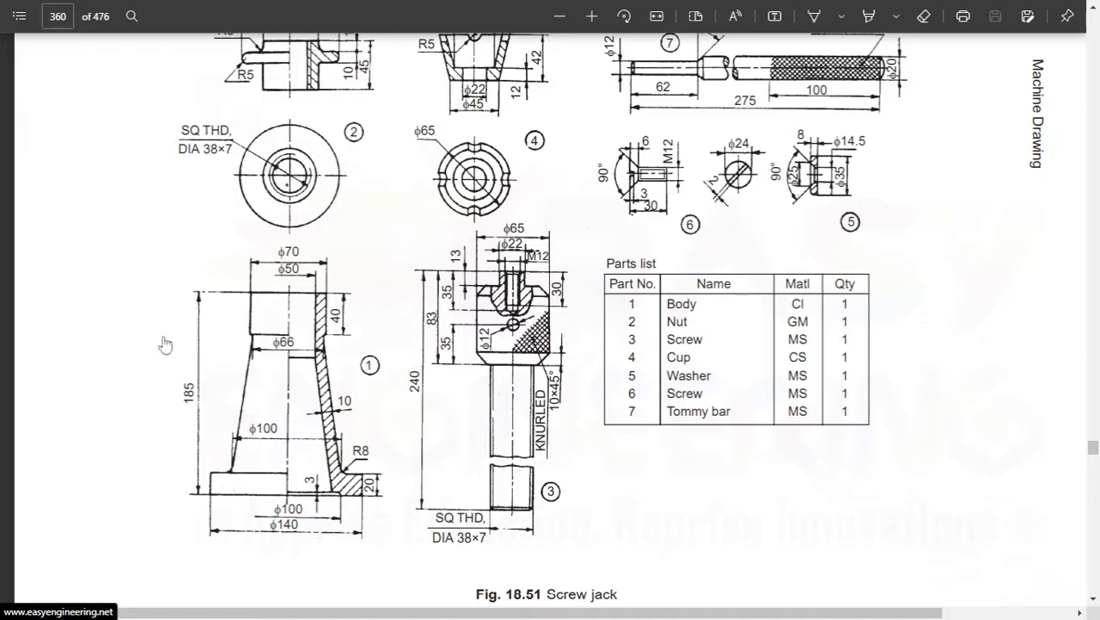
mouse_move(857, 354)
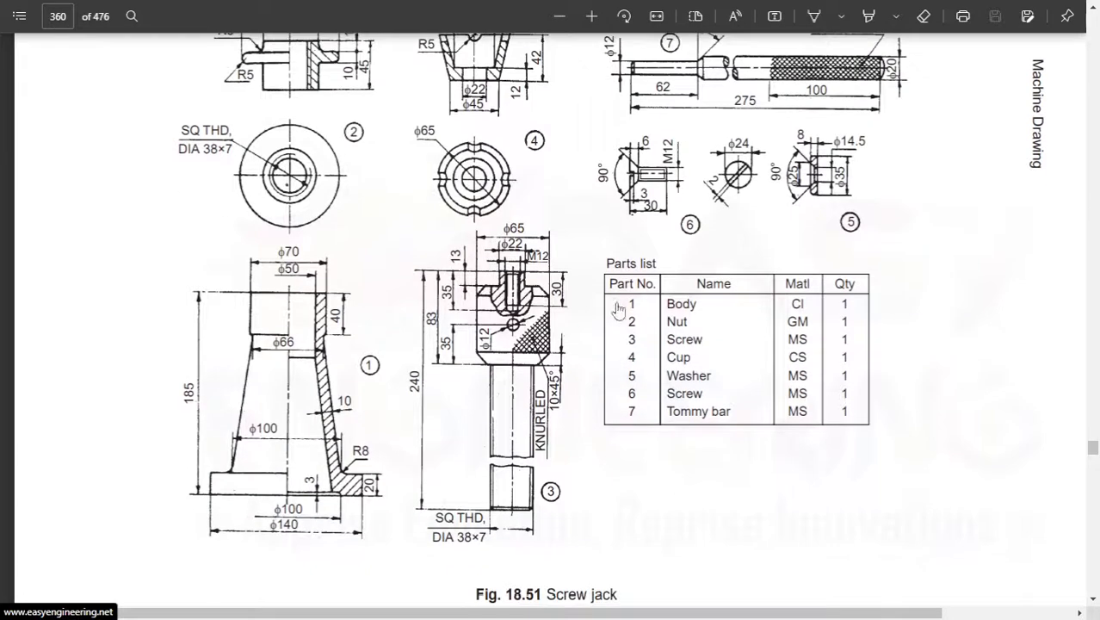
mouse_move(532, 353)
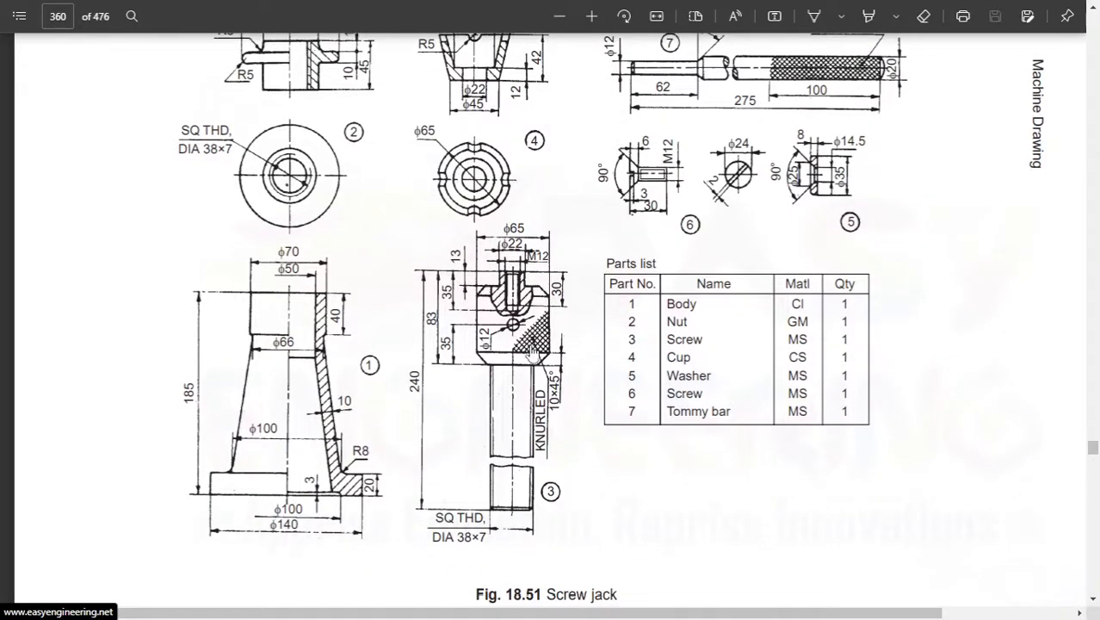
mouse_move(745, 304)
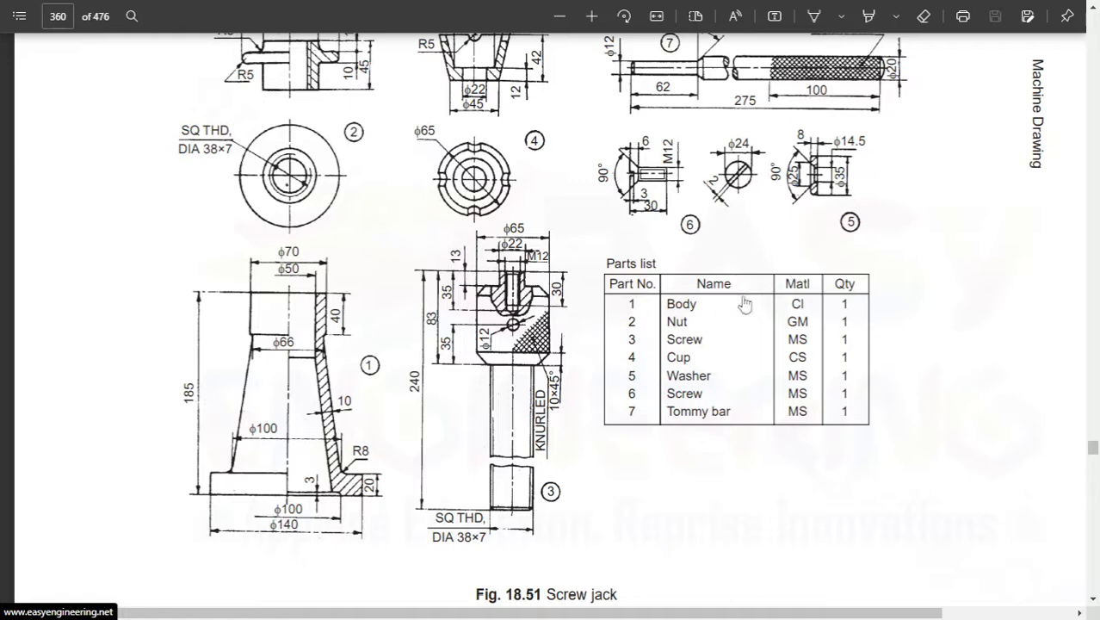
mouse_move(678, 316)
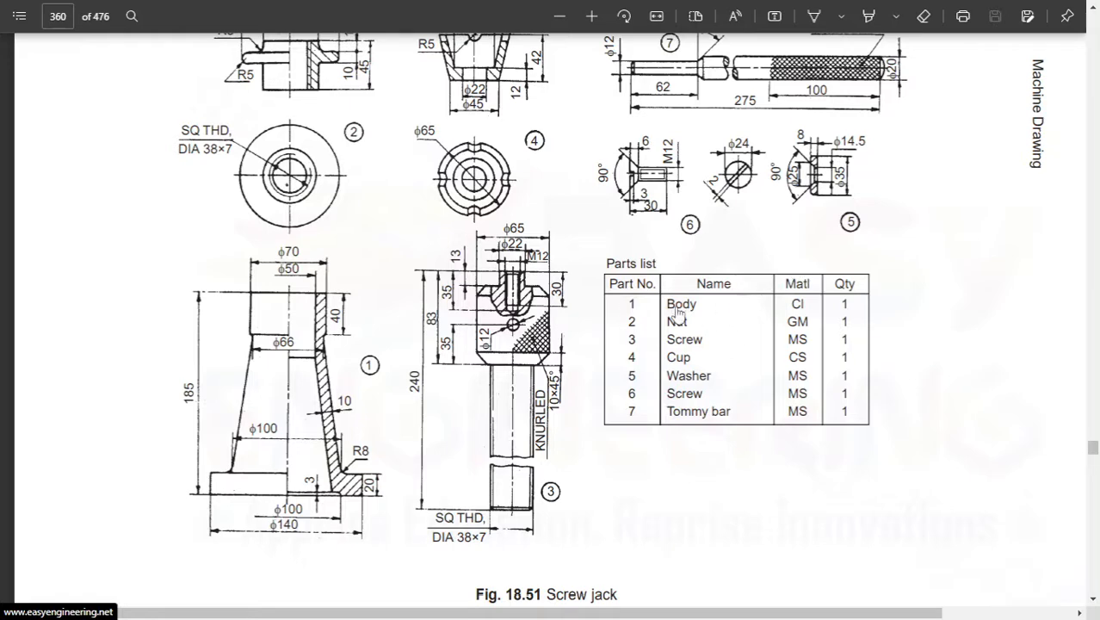
left_click(592, 16)
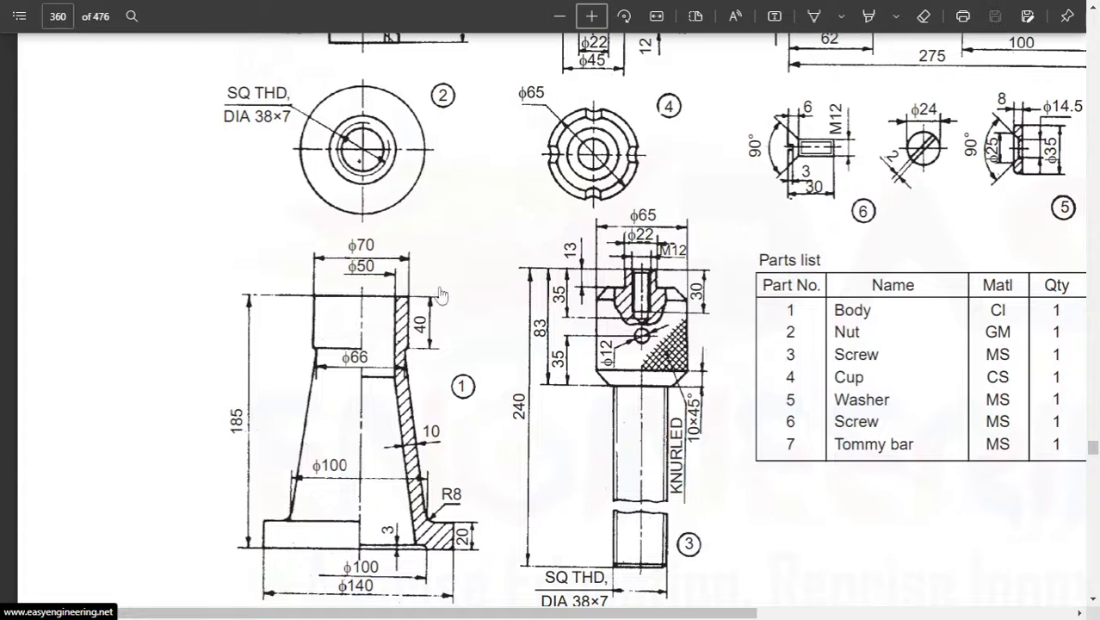
mouse_move(379, 234)
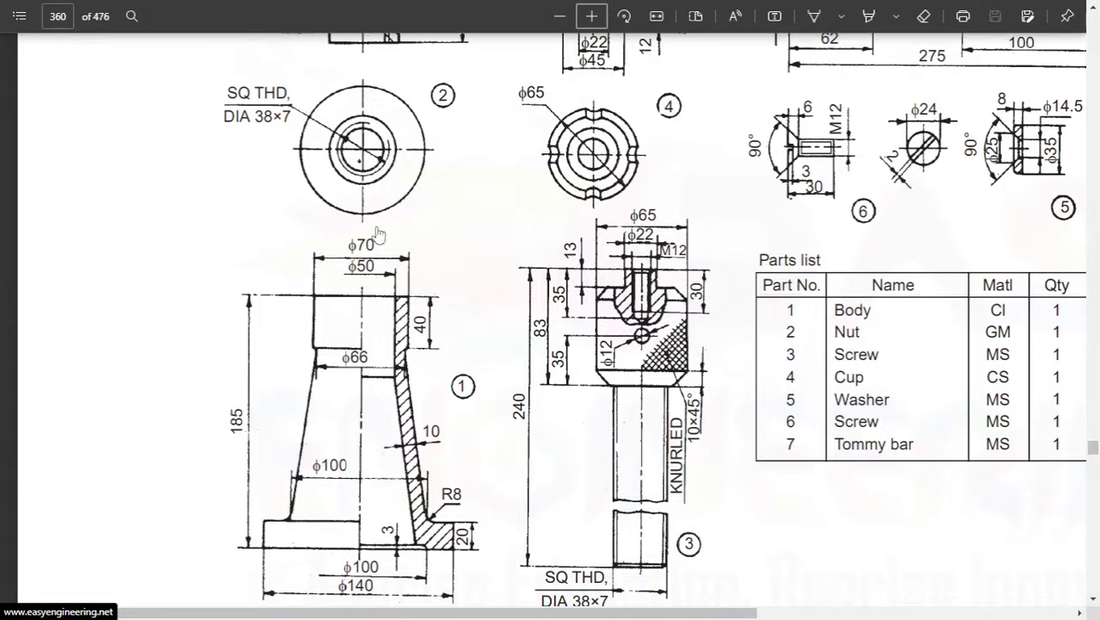
mouse_move(471, 328)
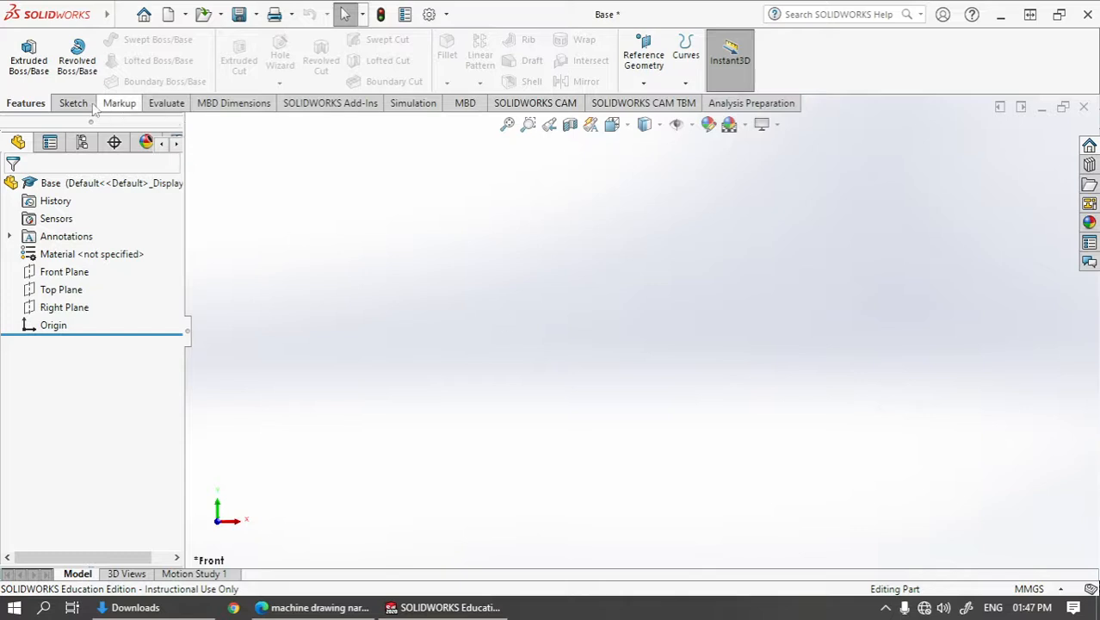
Step: Bring up the sketching commands in the Base part, ready for a new Front Plane sketch
left_click(73, 103)
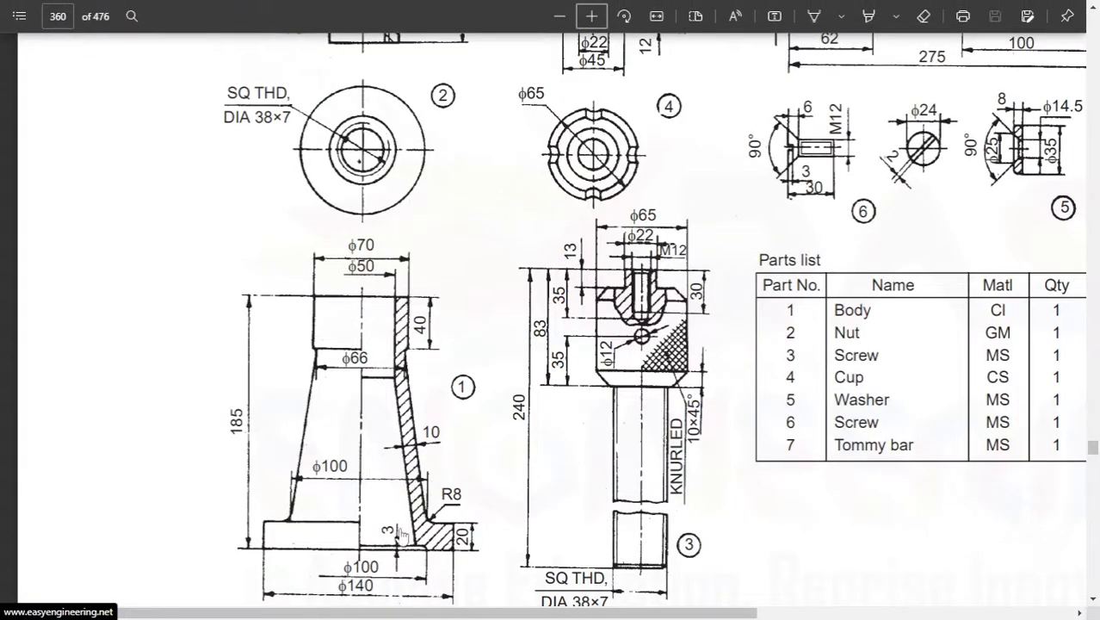
mouse_move(369, 450)
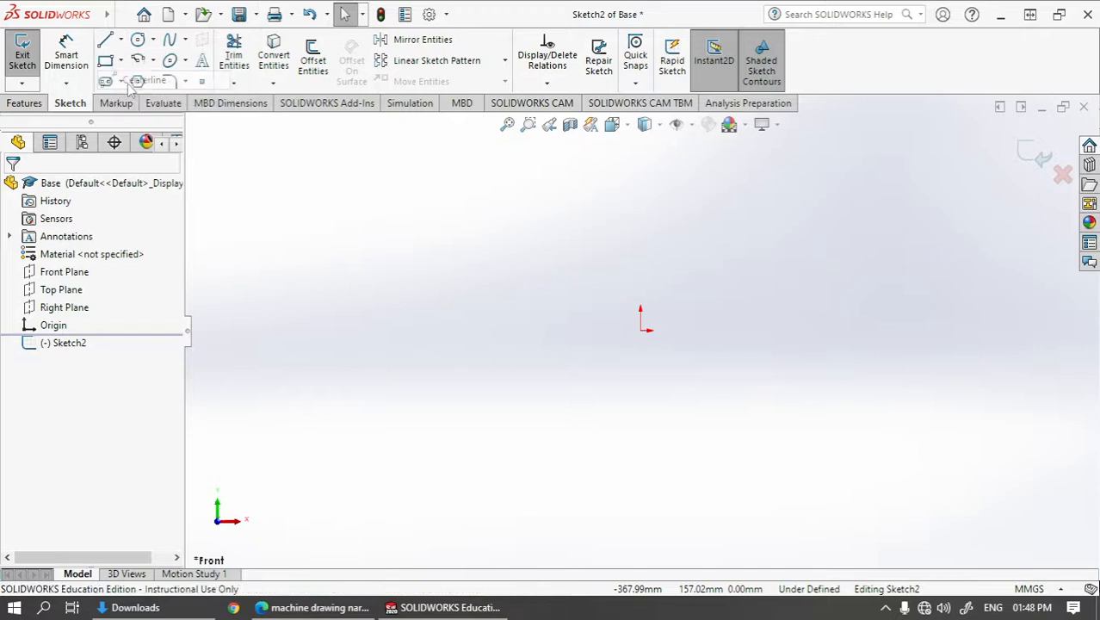
Step: Start the vertical centreline from the origin as the revolve axis
left_click(107, 40)
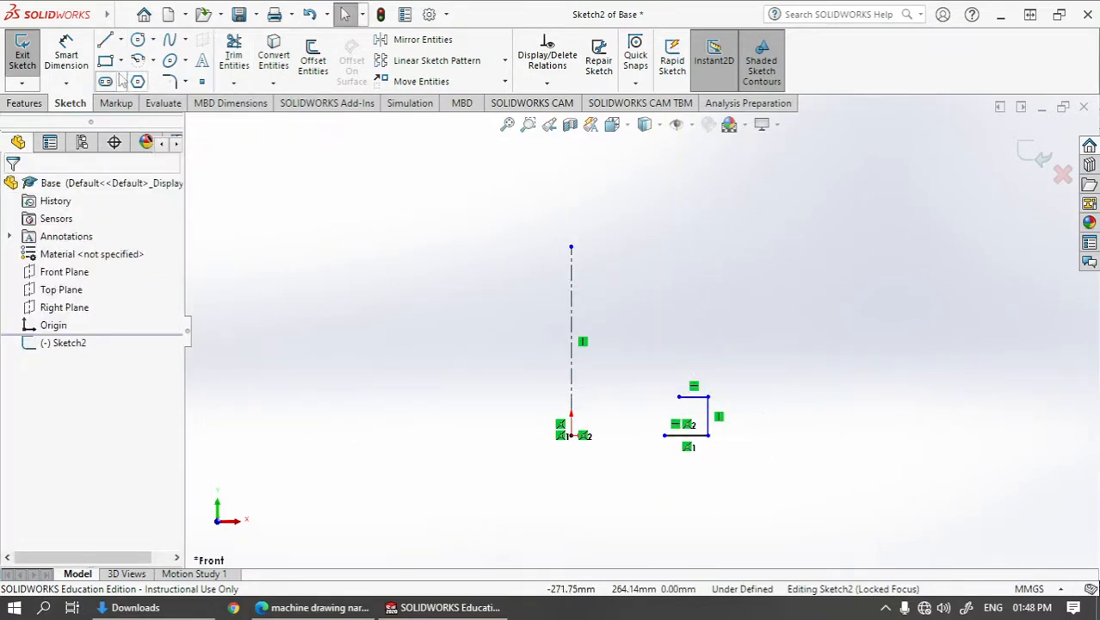
mouse_move(508, 444)
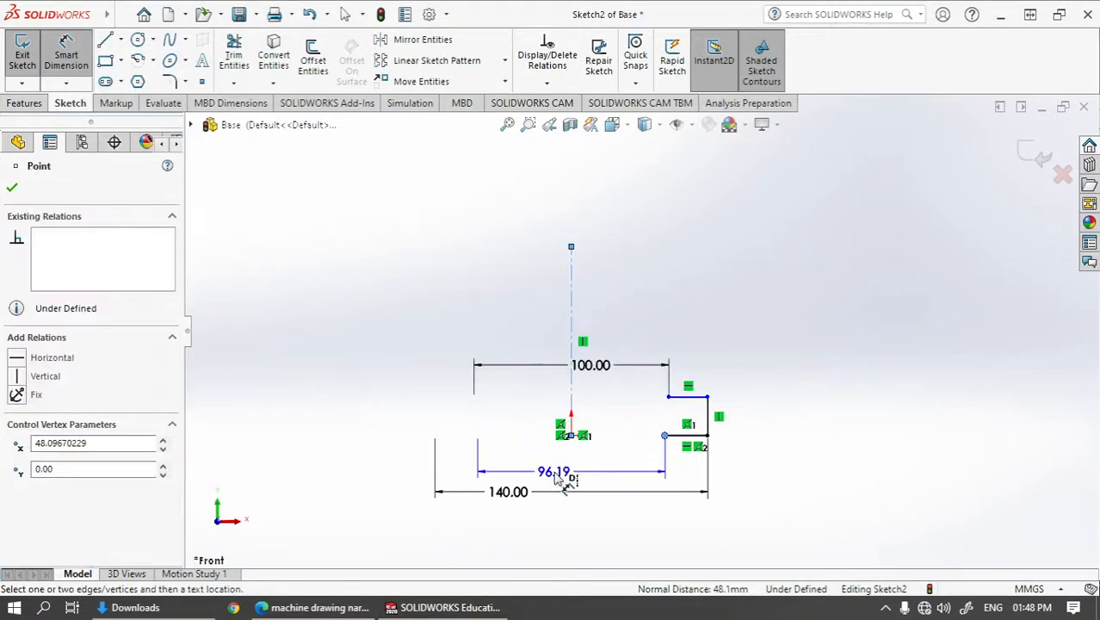
Step: Dimension the inner base width 100 and the flange height 20
double_click(553, 470)
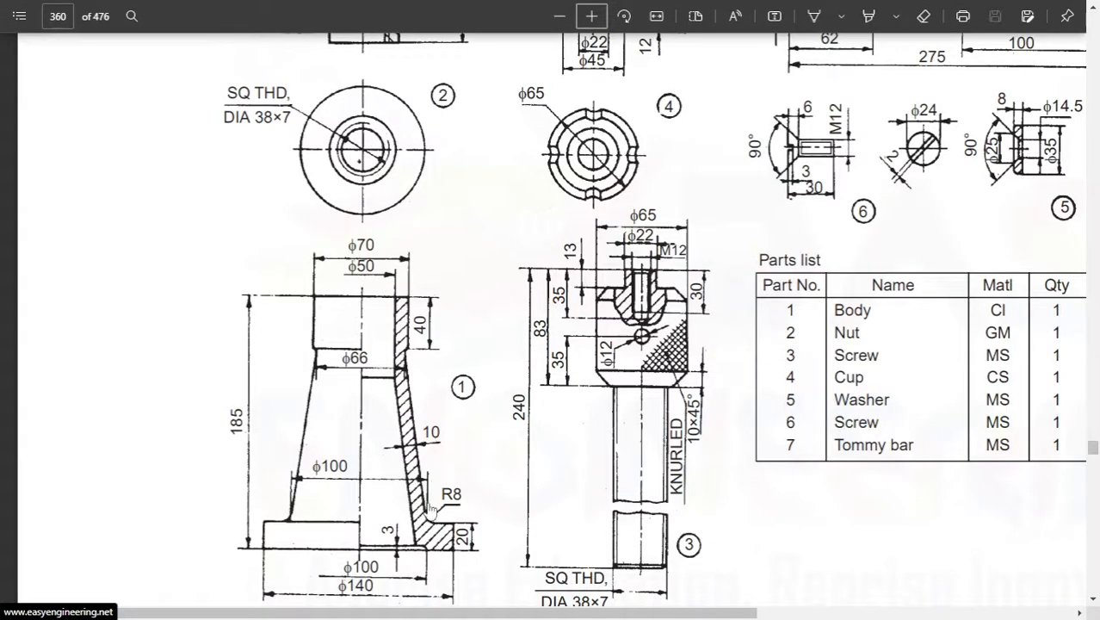
mouse_move(459, 557)
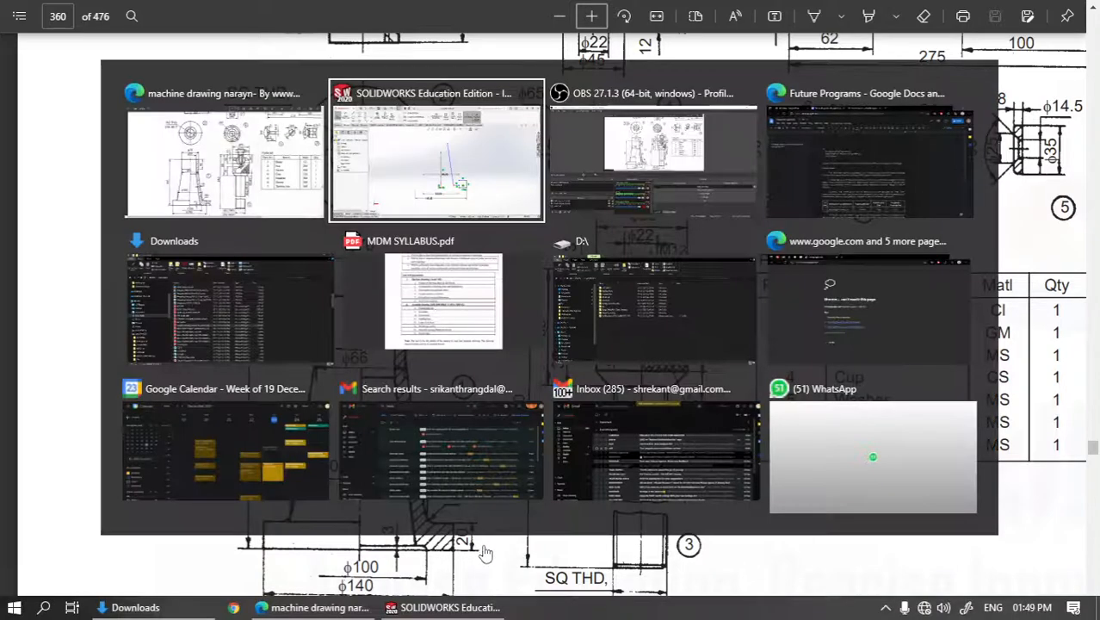
left_click(436, 151)
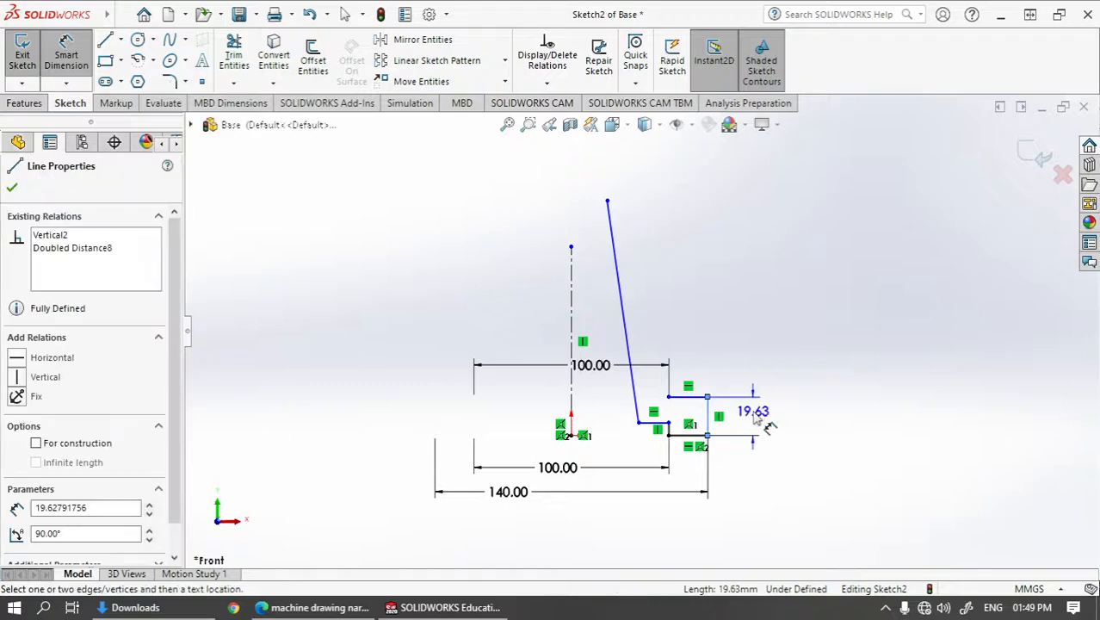
double_click(753, 410)
type("20")
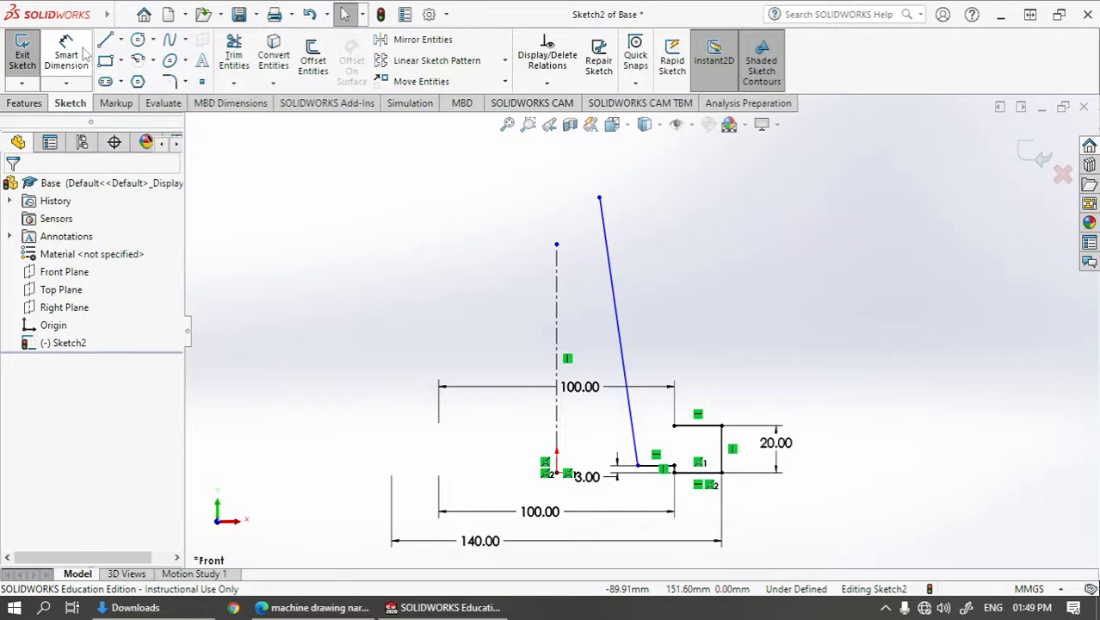
Step: Start the Line tool to draw the collar and close the body profile
left_click(106, 39)
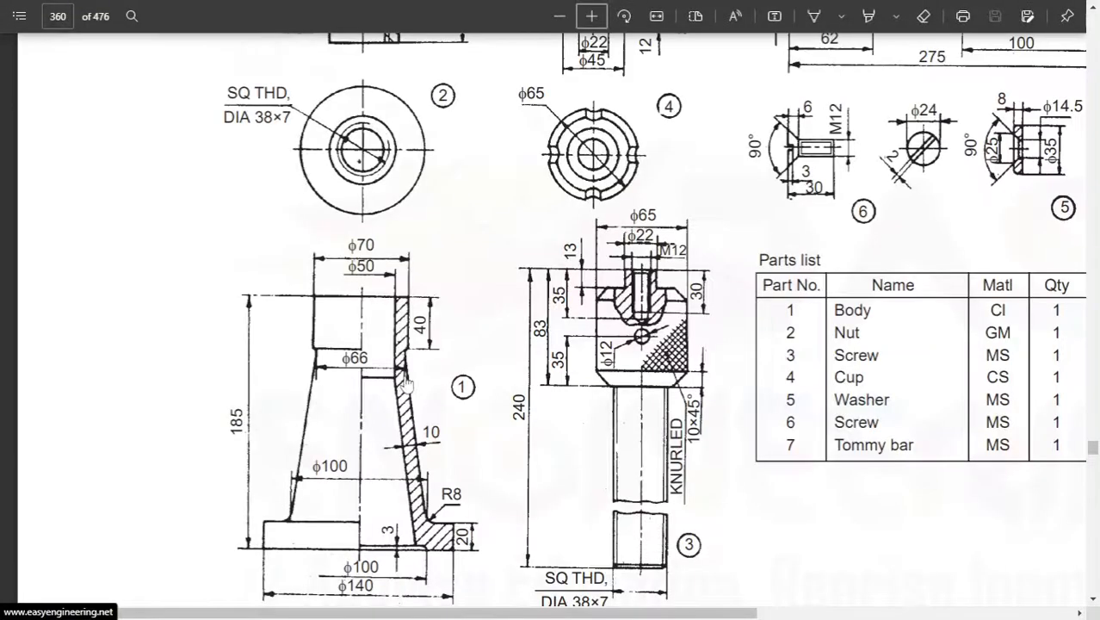
mouse_move(422, 340)
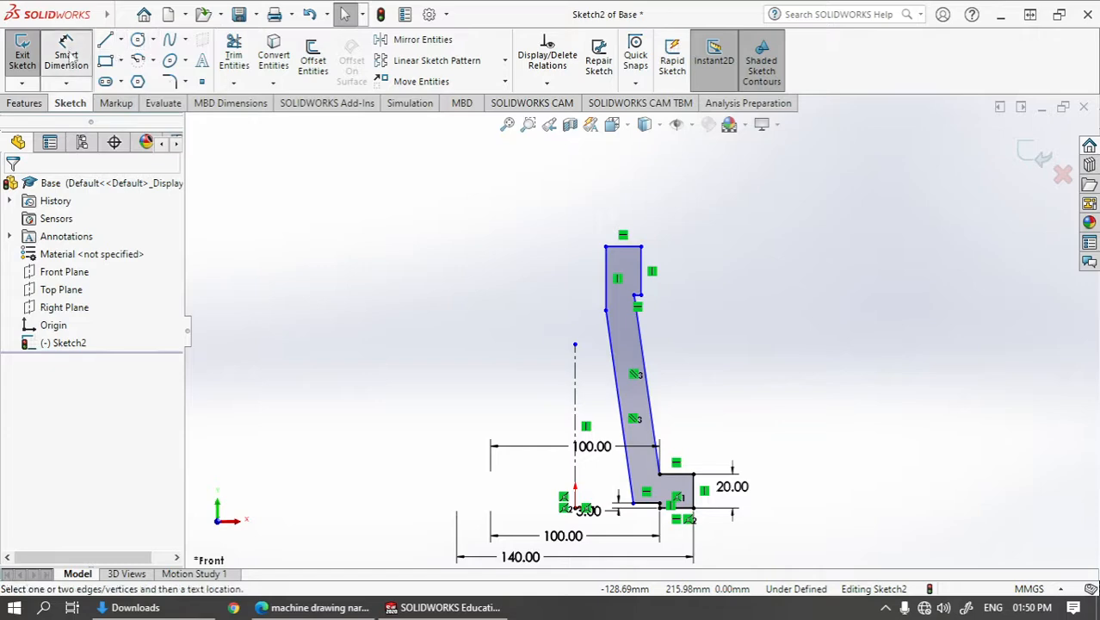
Step: Dimension the collar height 40 and the top outer and inner widths
left_click(637, 275)
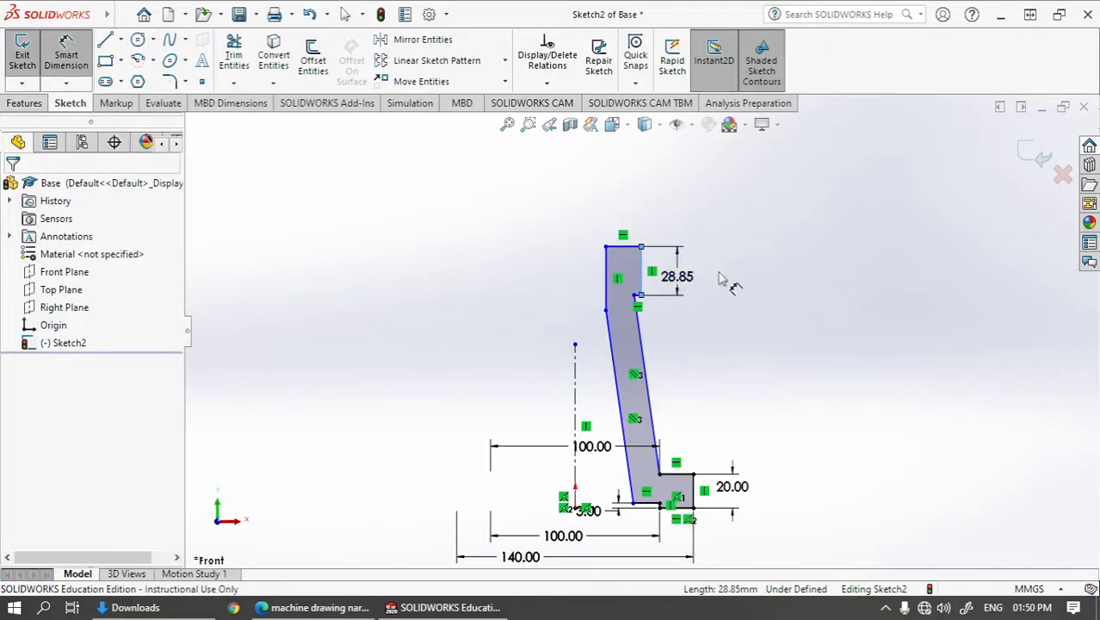
left_click(677, 276)
type("40")
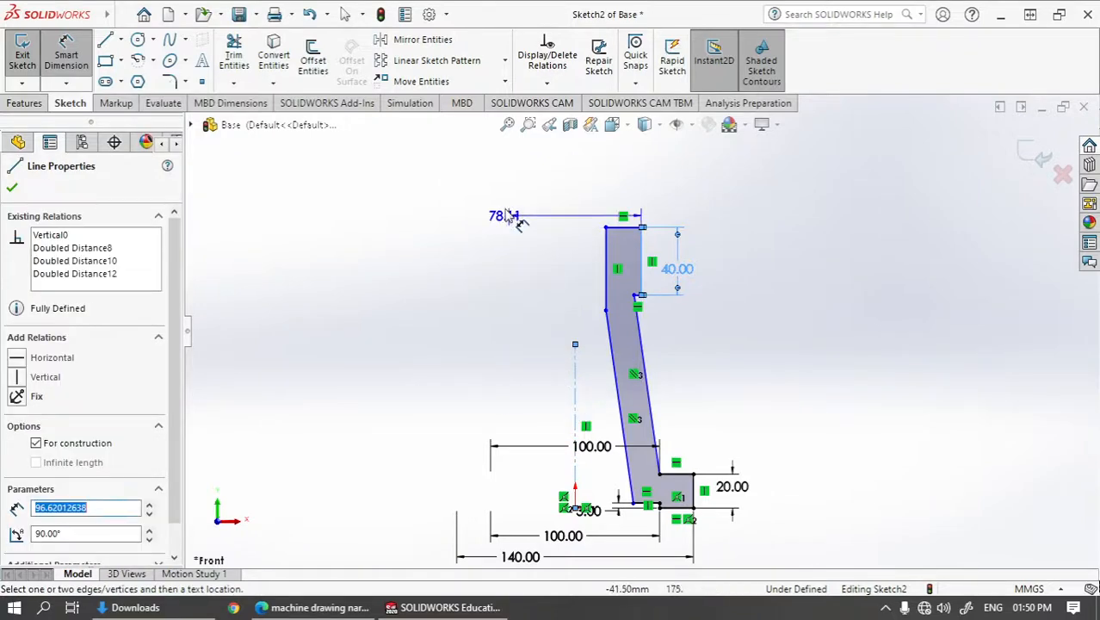
left_click(498, 216)
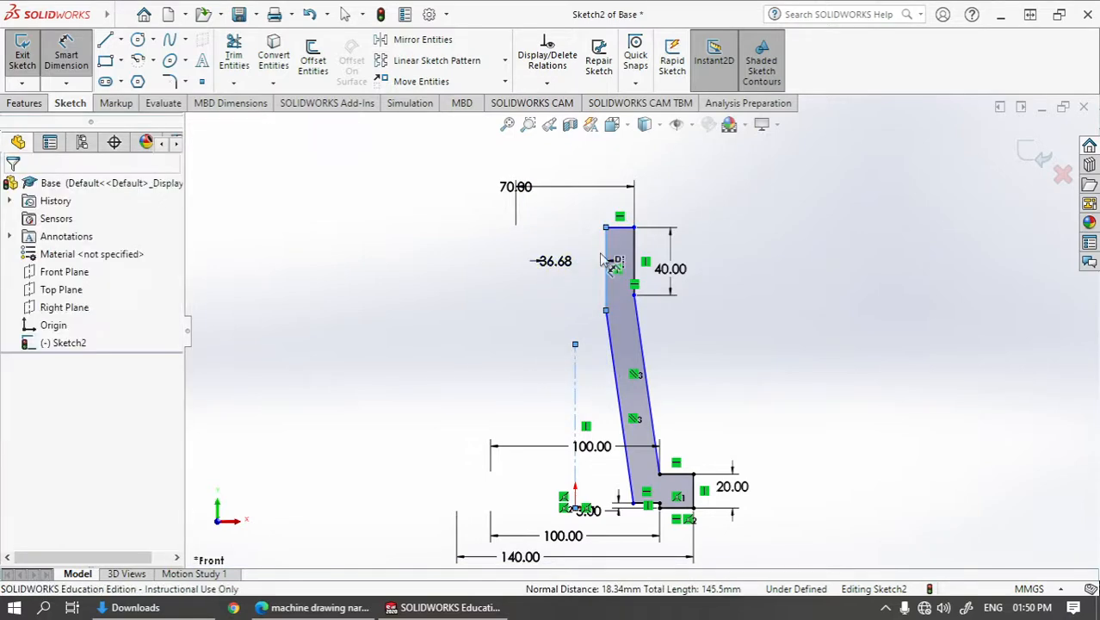
left_click(552, 260)
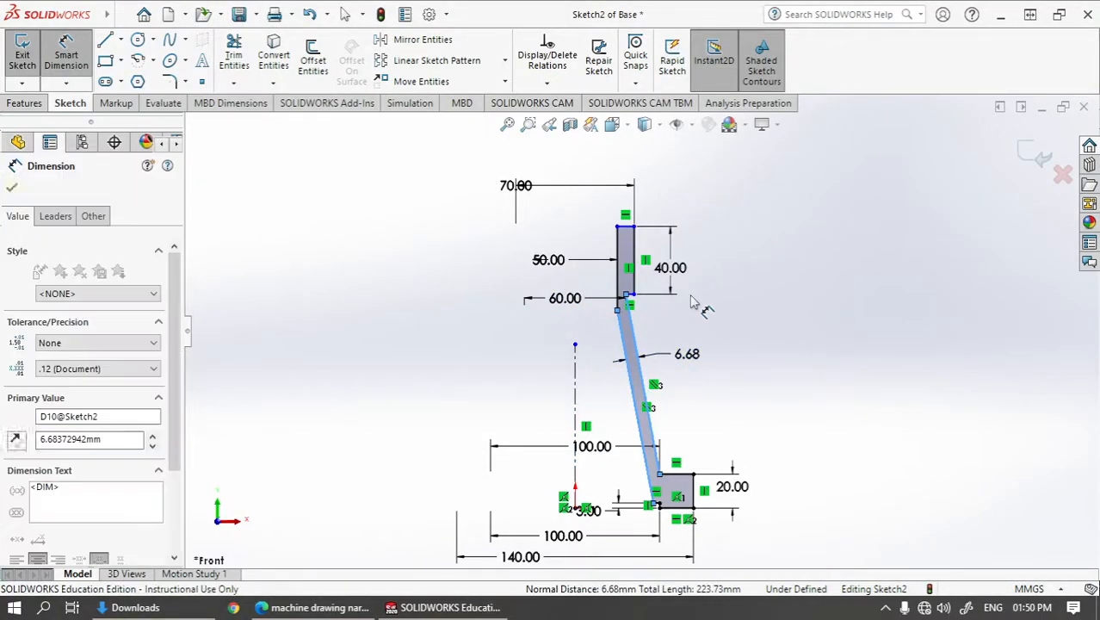
Step: Set the tapered wall to 10 mm and the overall height to 185 mm, fully defining the sketch
double_click(687, 354)
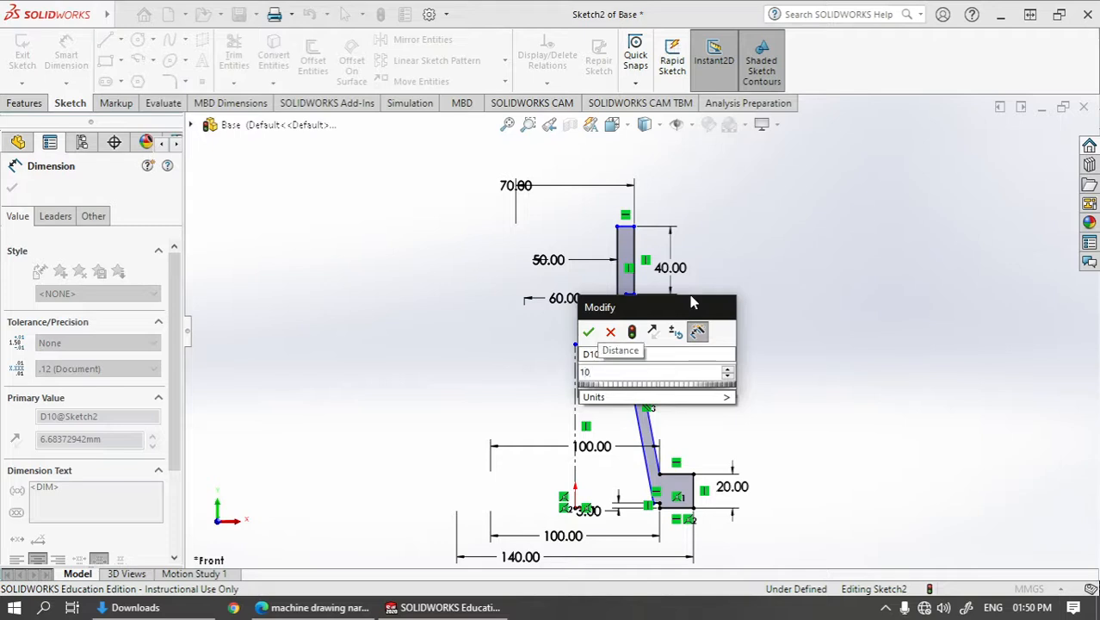
left_click(588, 332)
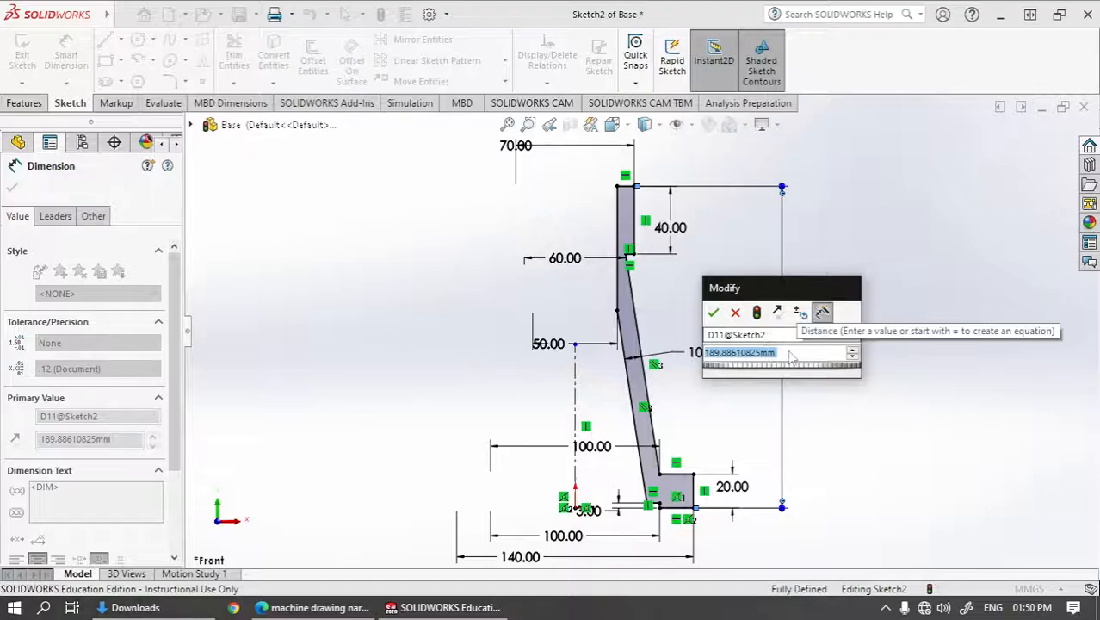
left_click(712, 312)
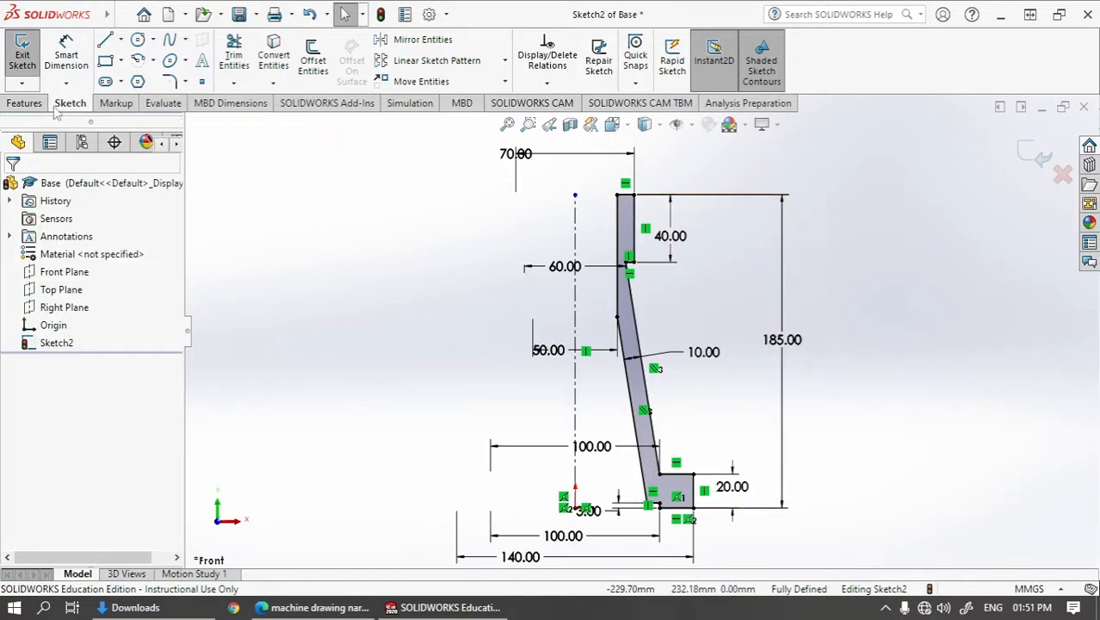
Step: Revolve the profile region 360° about the centreline to create the solid Revolve1
left_click(24, 102)
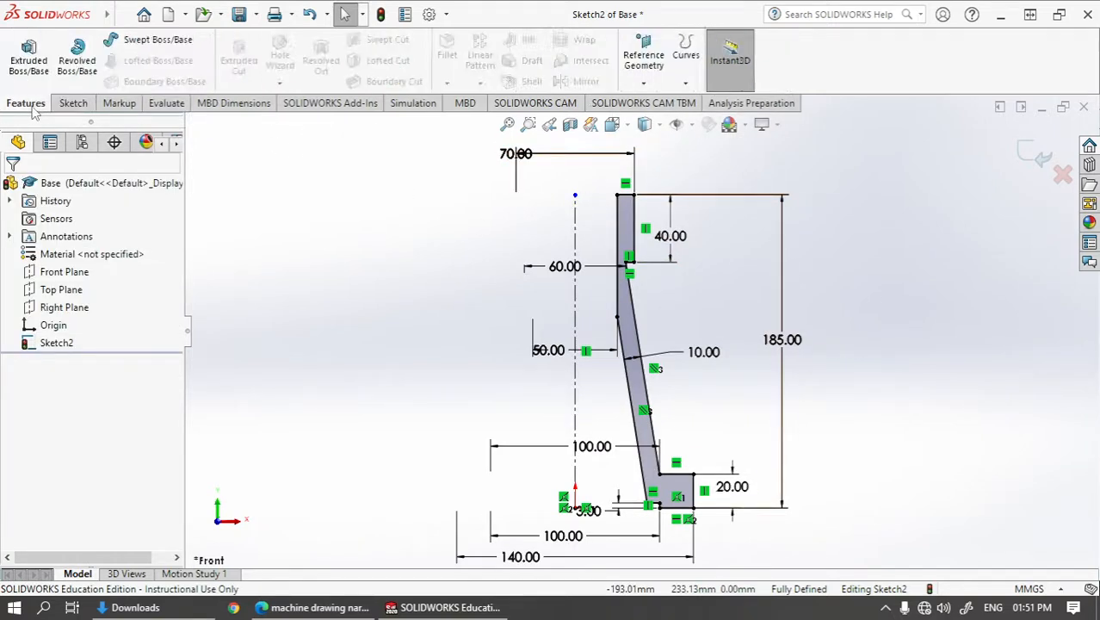
left_click(77, 54)
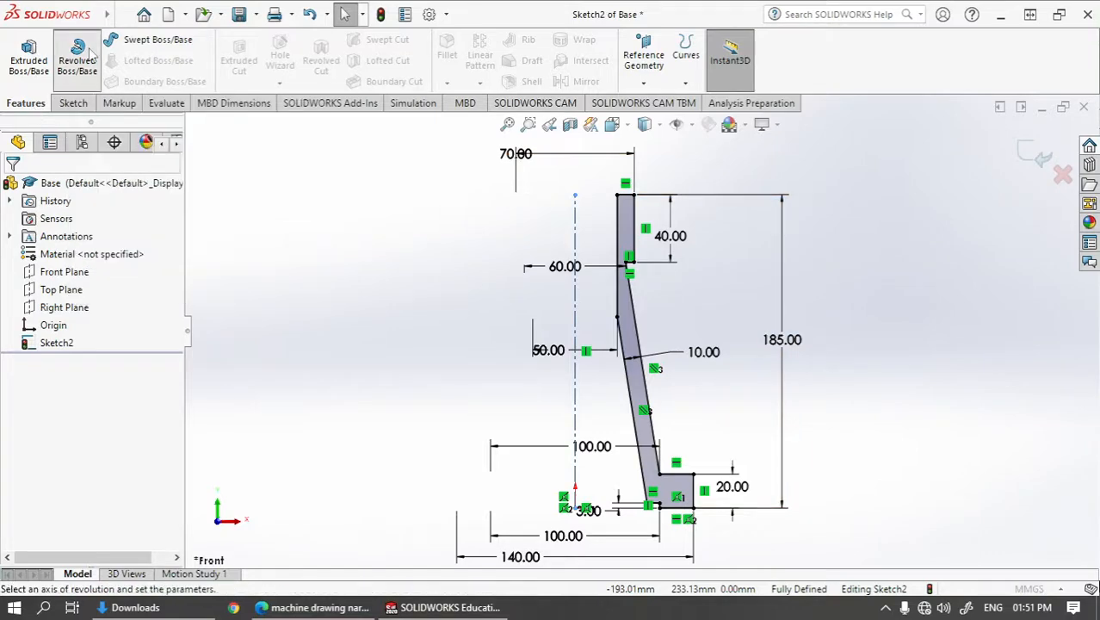
left_click(77, 56)
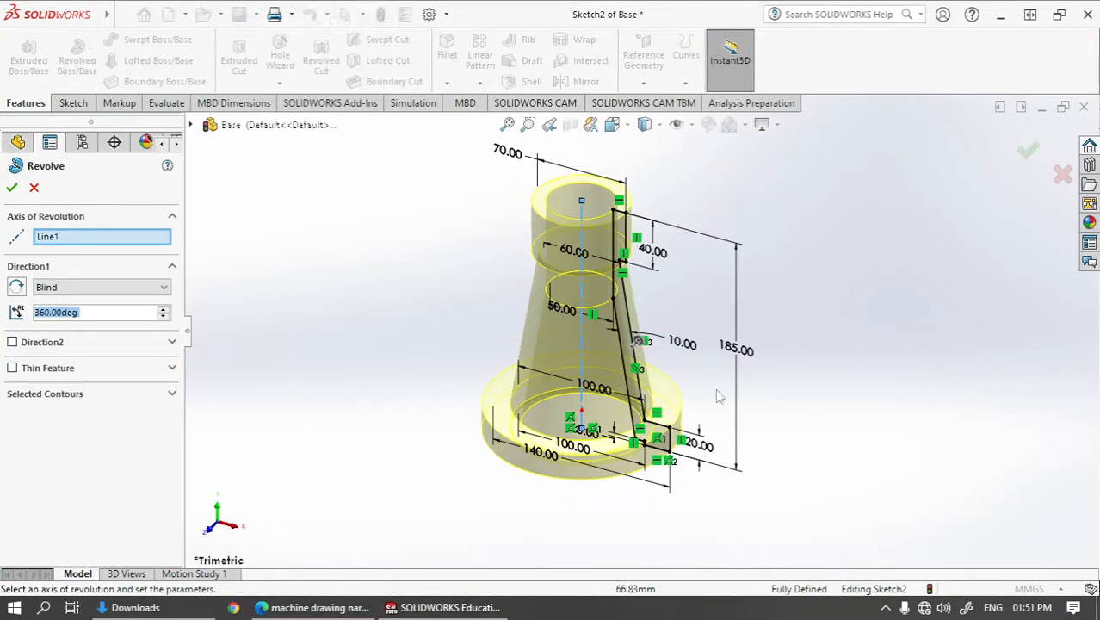
mouse_move(566, 383)
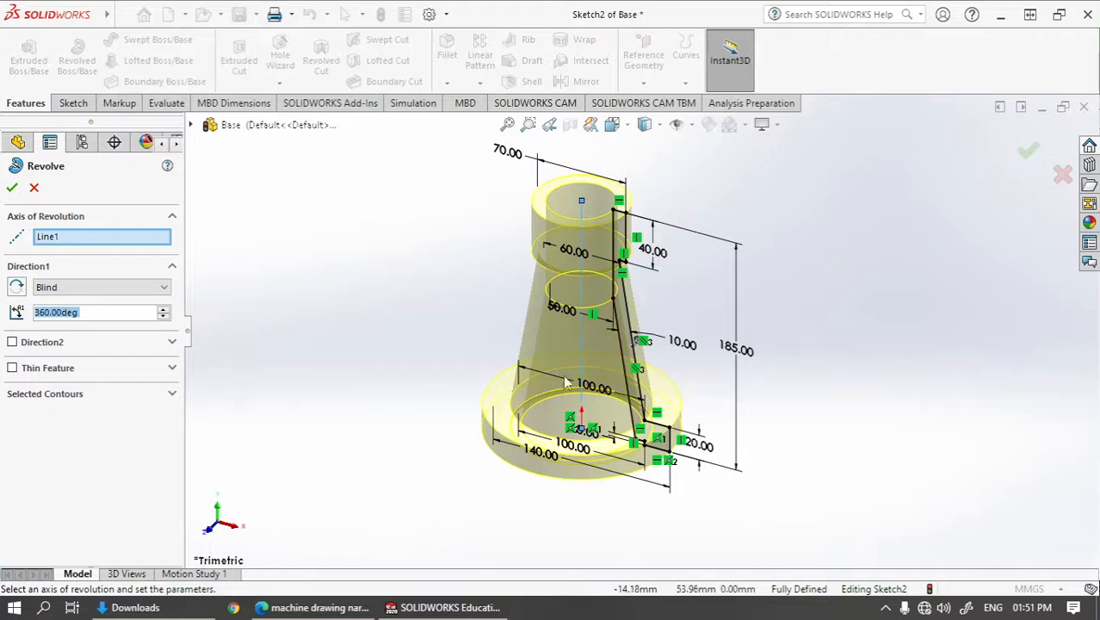
mouse_move(86, 350)
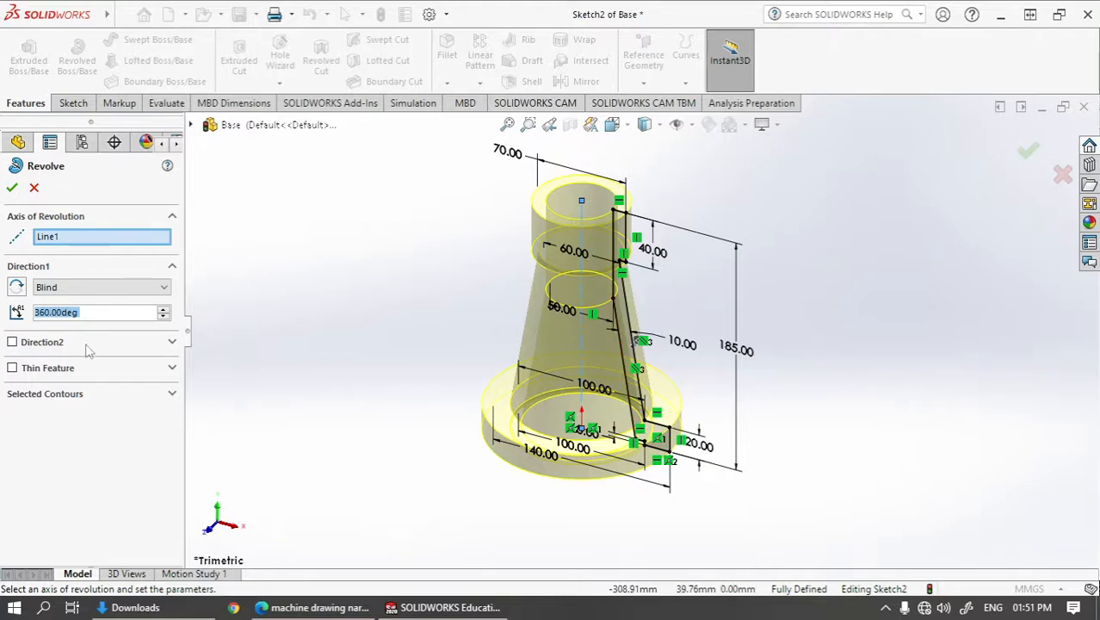
left_click(99, 236)
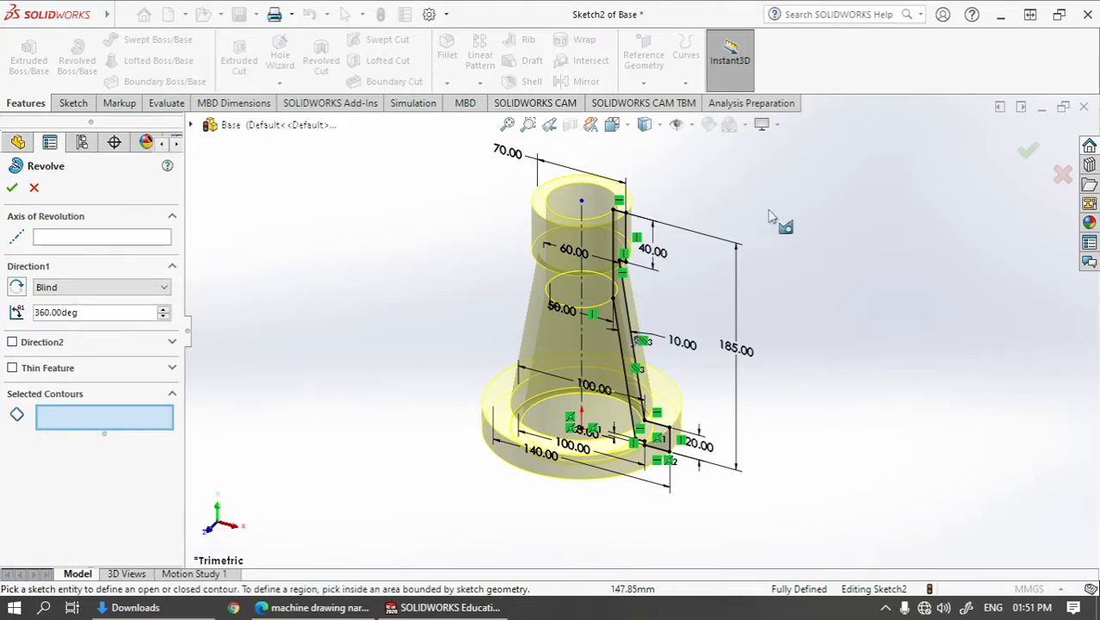
mouse_move(508, 232)
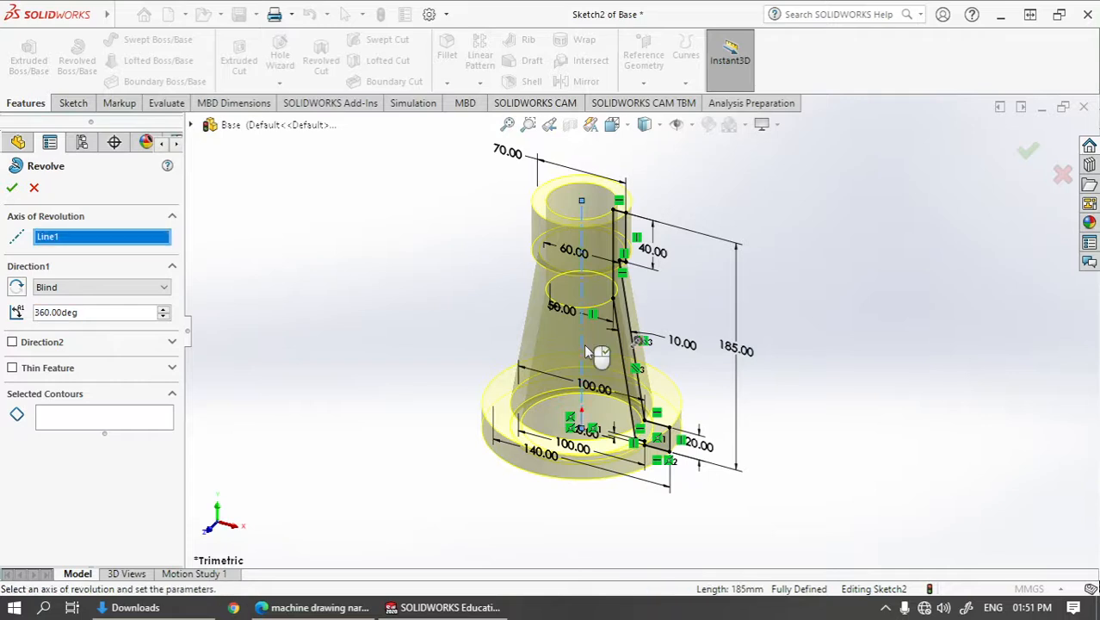
left_click(103, 417)
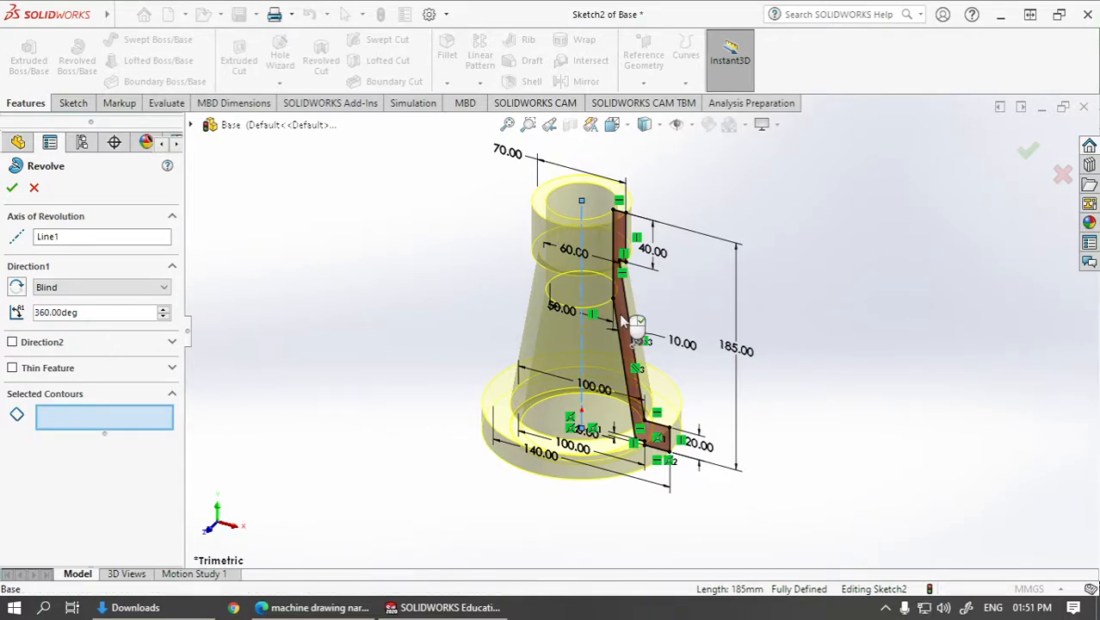
left_click(633, 323)
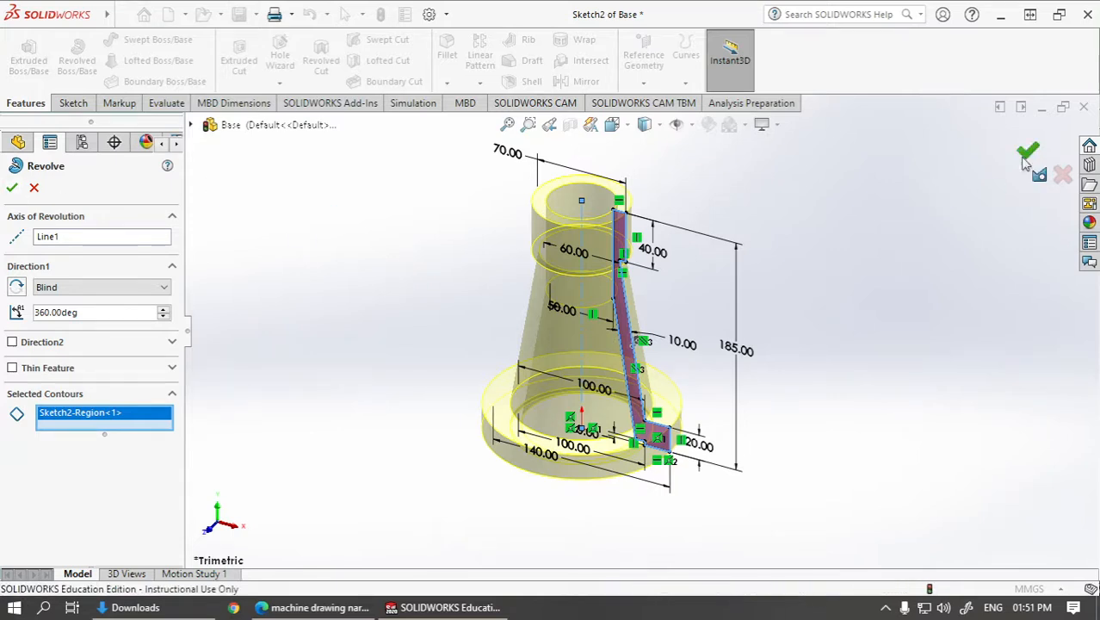
left_click(1028, 153)
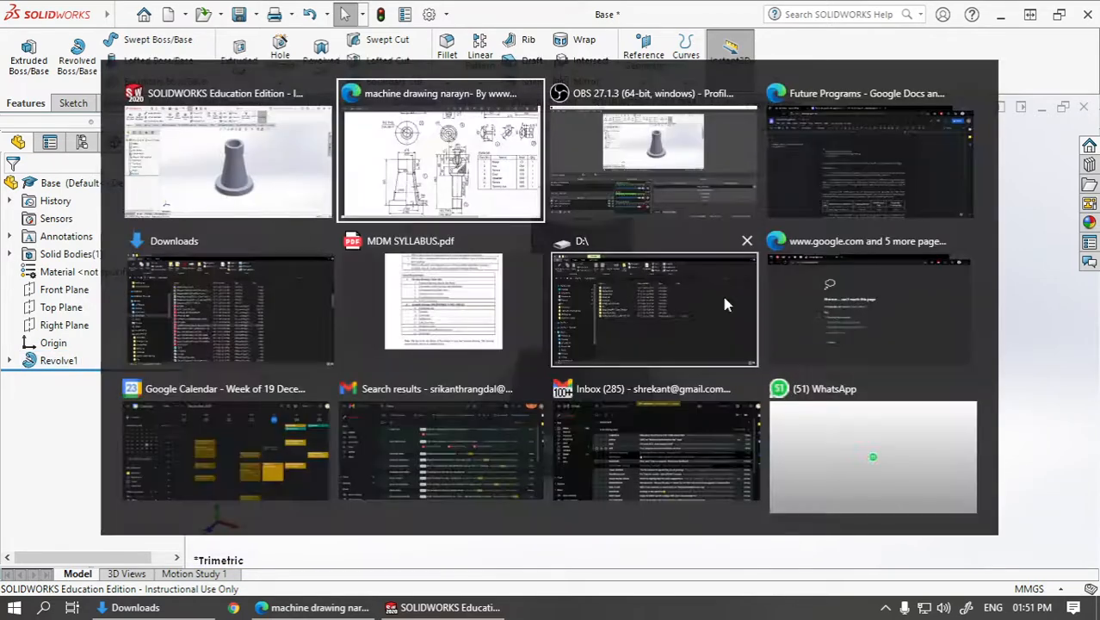
left_click(441, 155)
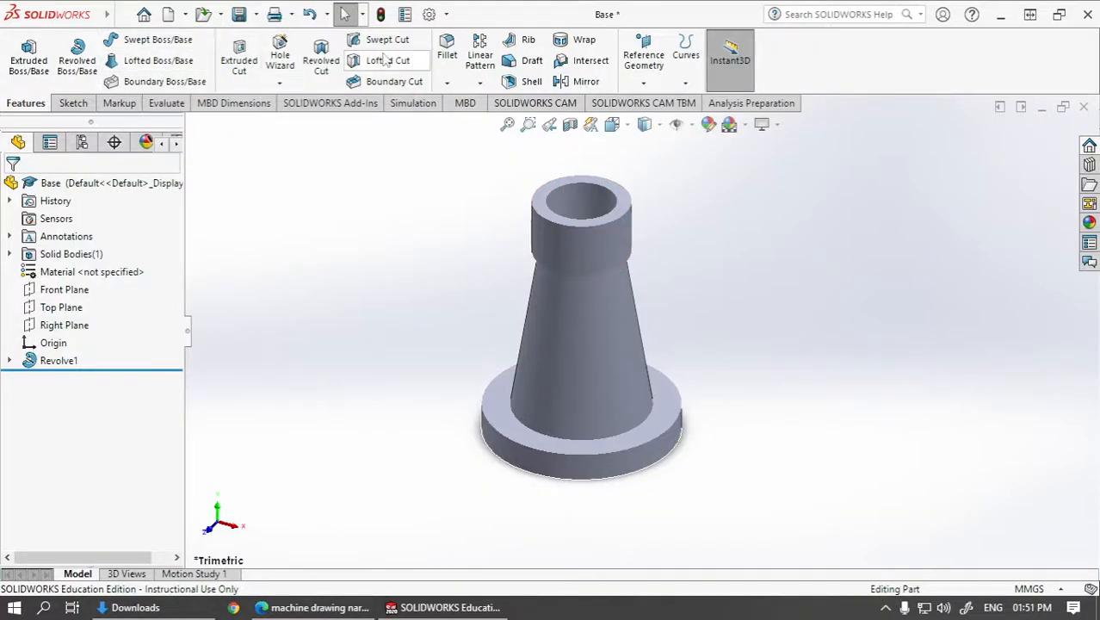
Step: Round two circular edges of the body with a 3 mm fillet (Fillet1)
left_click(447, 47)
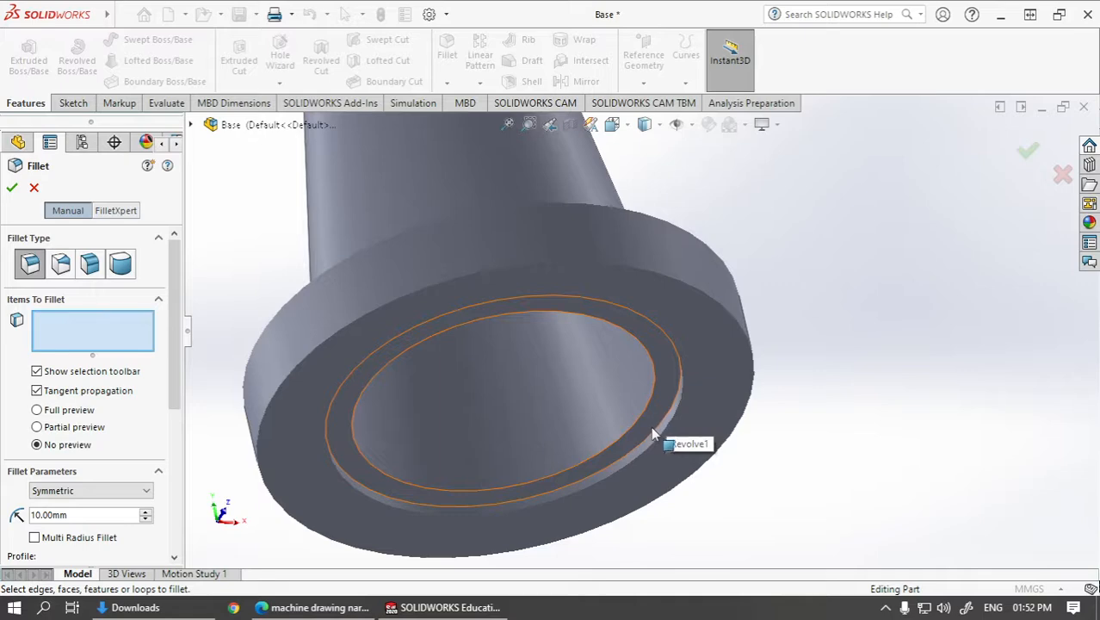
left_click(652, 429)
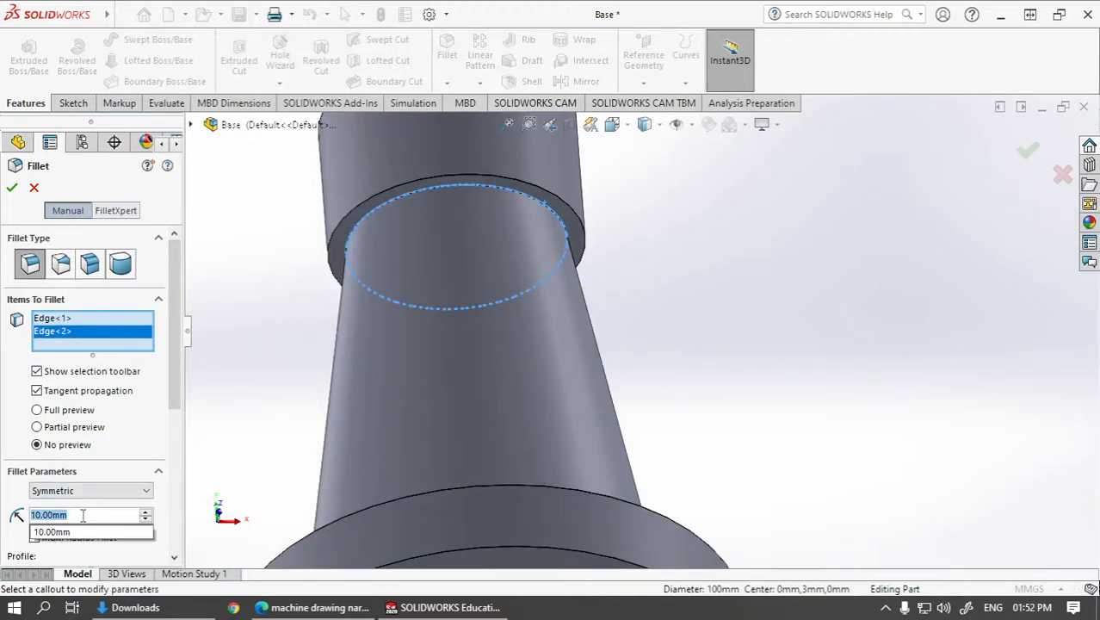
type("3.00mm")
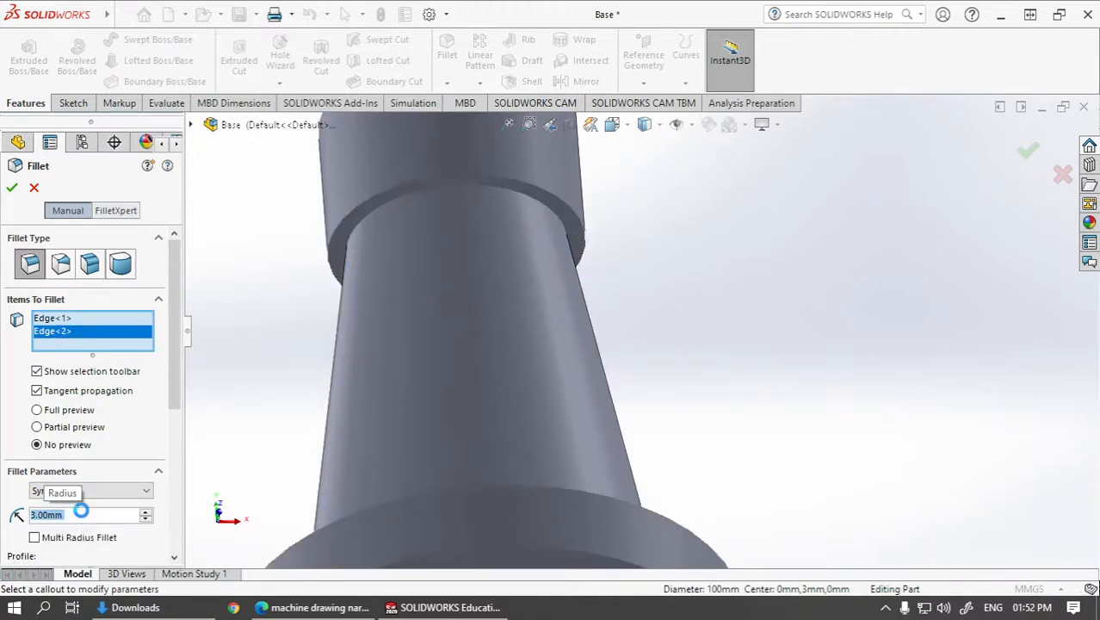
left_click(12, 186)
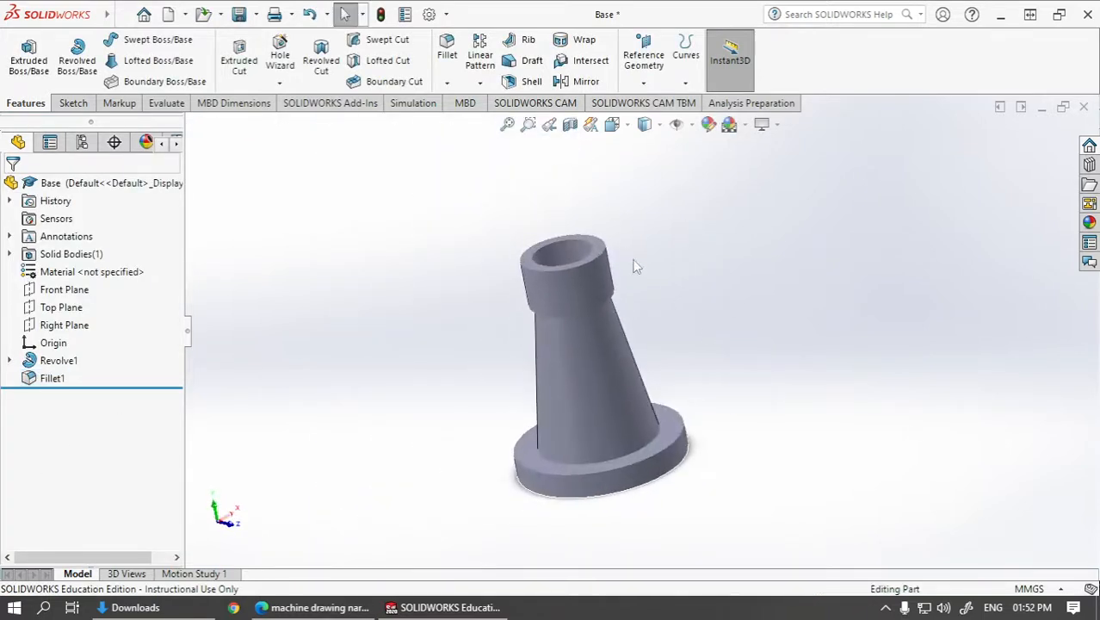
mouse_move(659, 444)
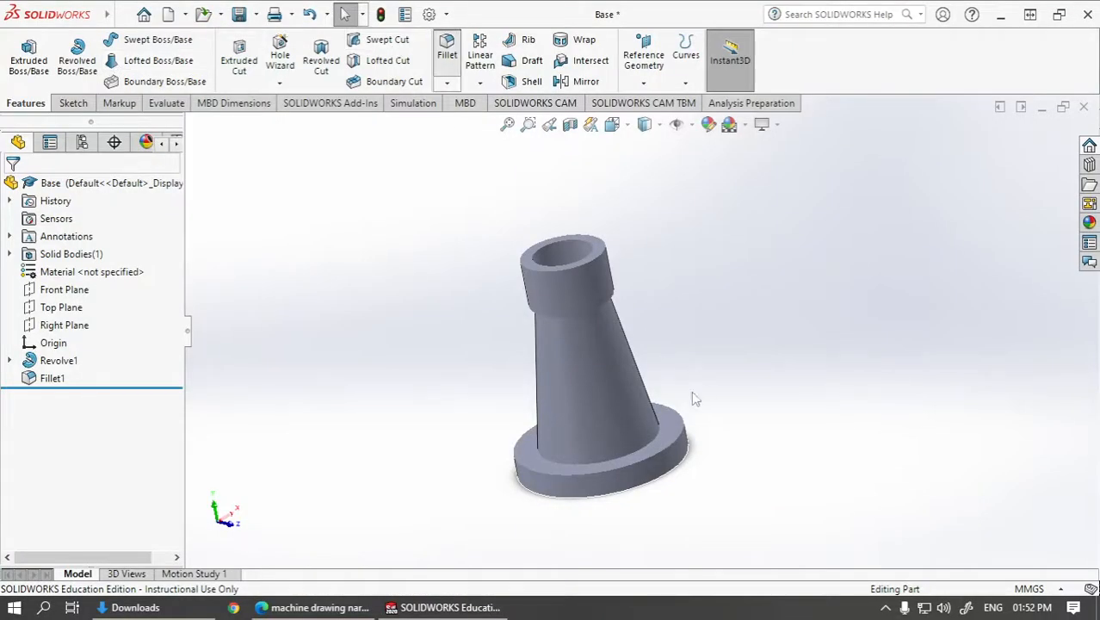
Step: Round the column-to-flange edge with an 8 mm fillet (Fillet2)
left_click(446, 52)
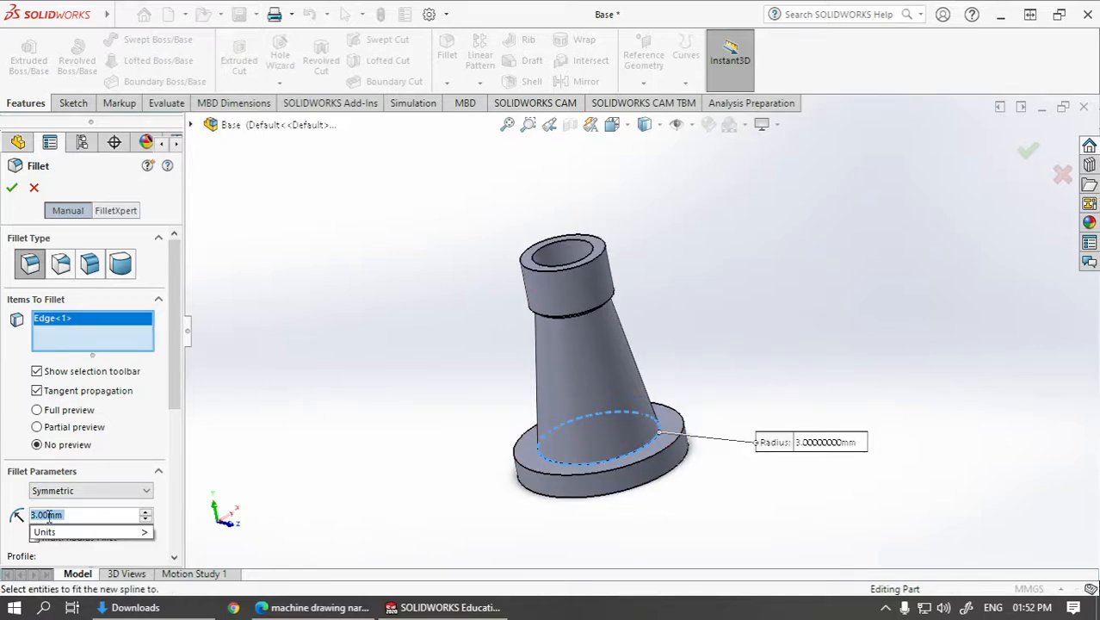
type("8.00mm")
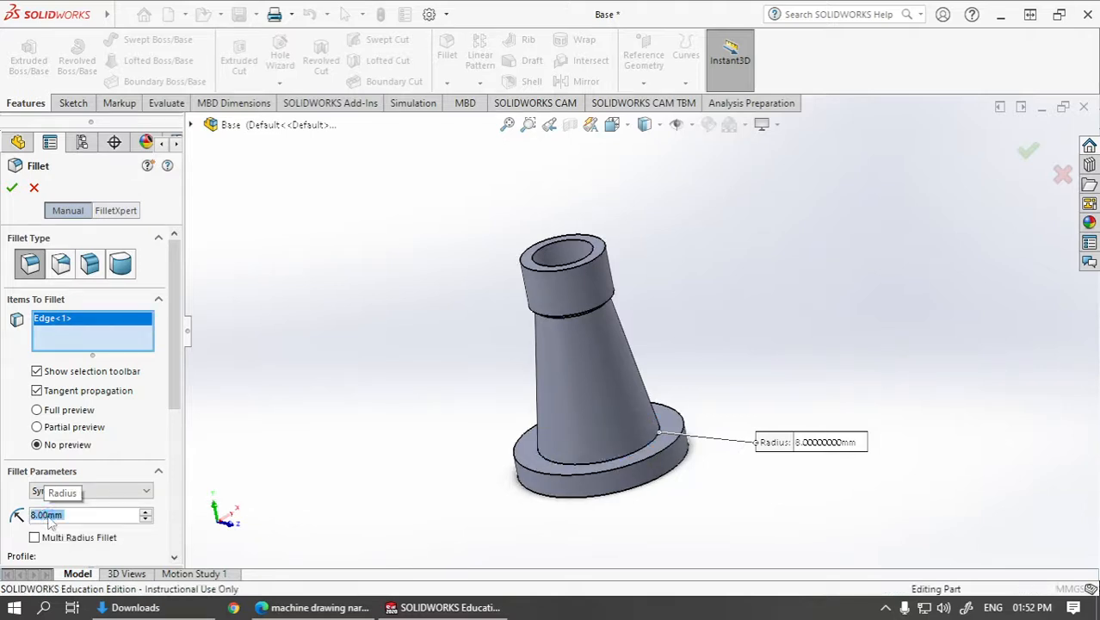
left_click(12, 188)
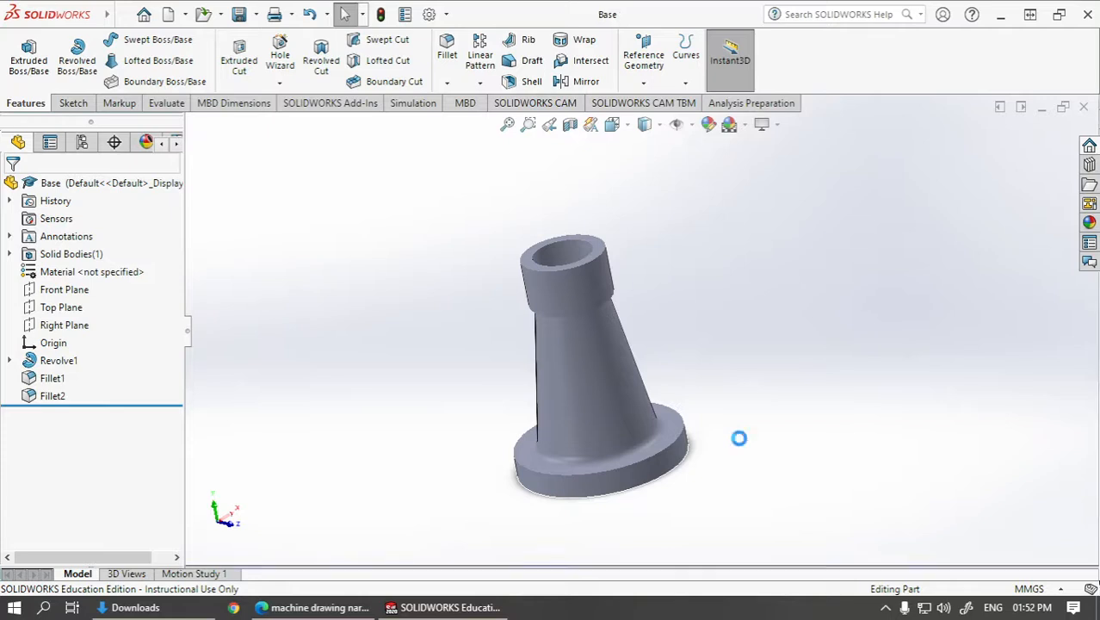
Step: Close the Base part document, leaving the empty start screen
left_click(122, 15)
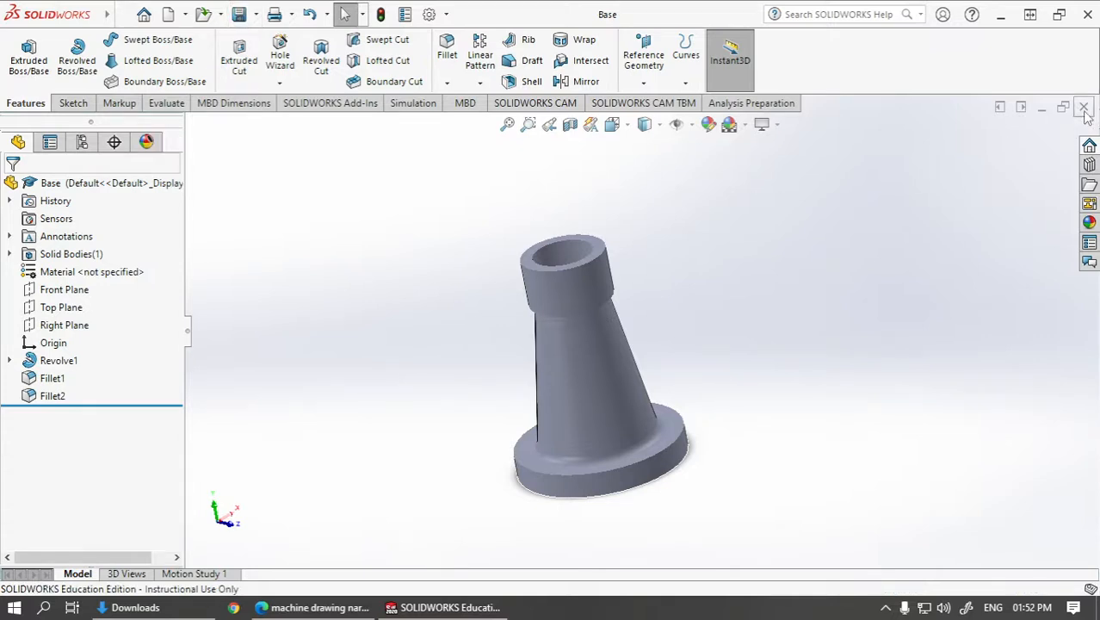
left_click(1084, 106)
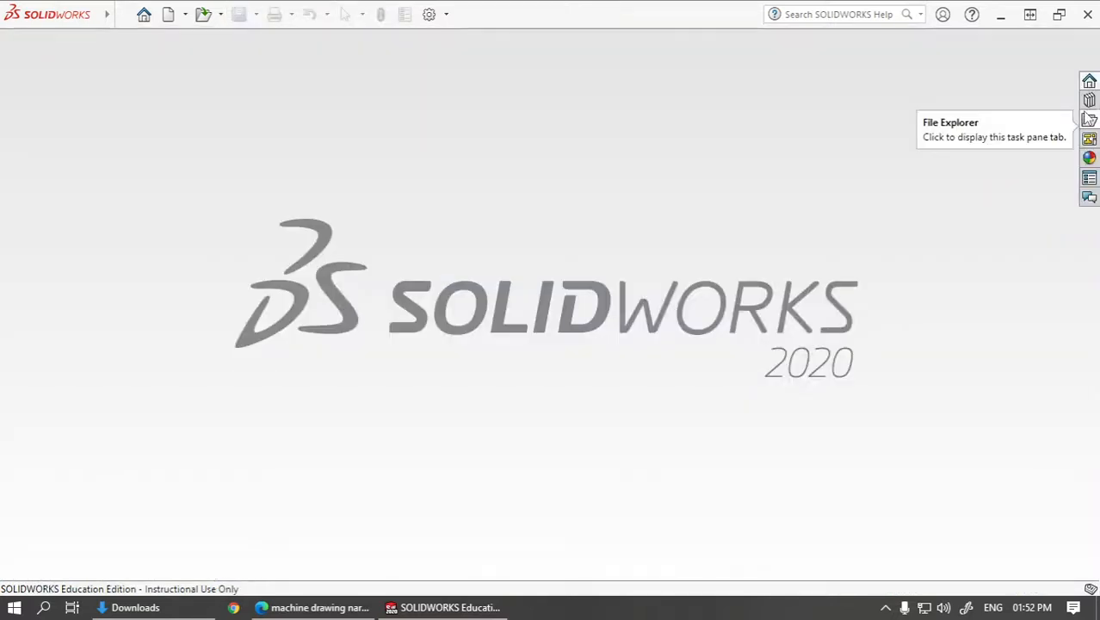